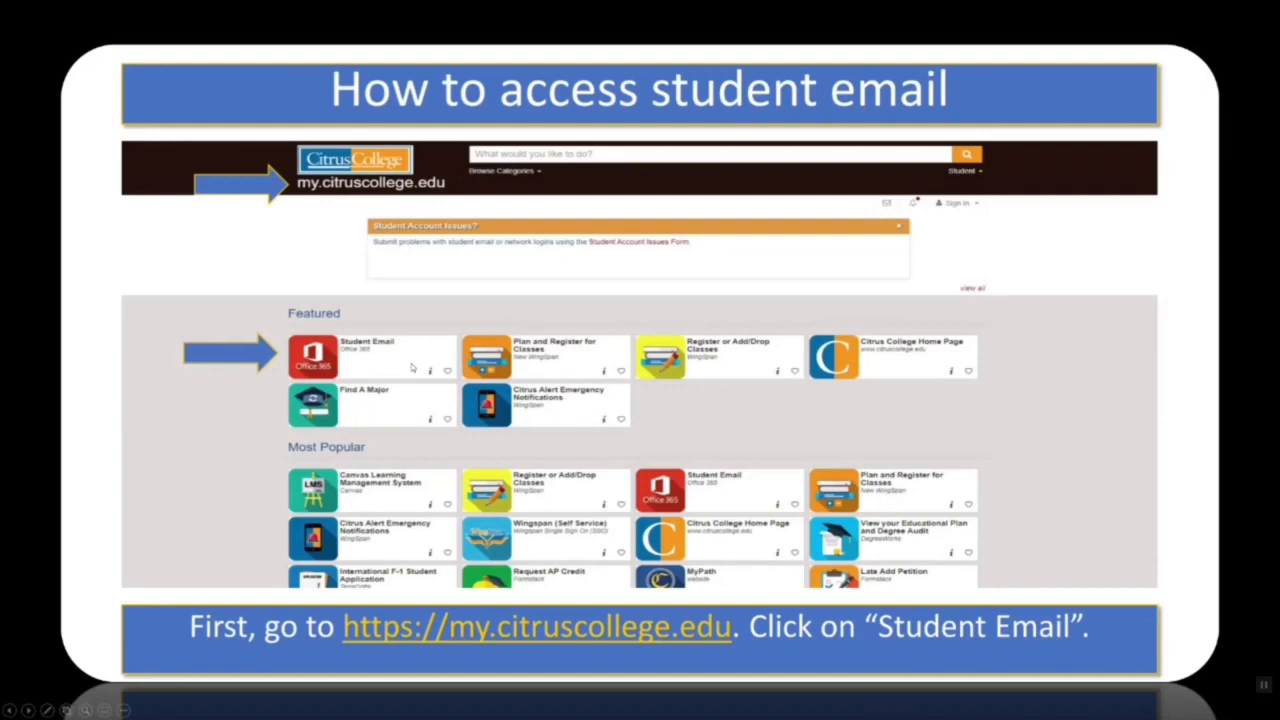
- Scroll past the Student Email portal slide to the Microsoft sign-in slide
{"action": "scroll", "scroll_direction": "down", "scroll_amount": 3}
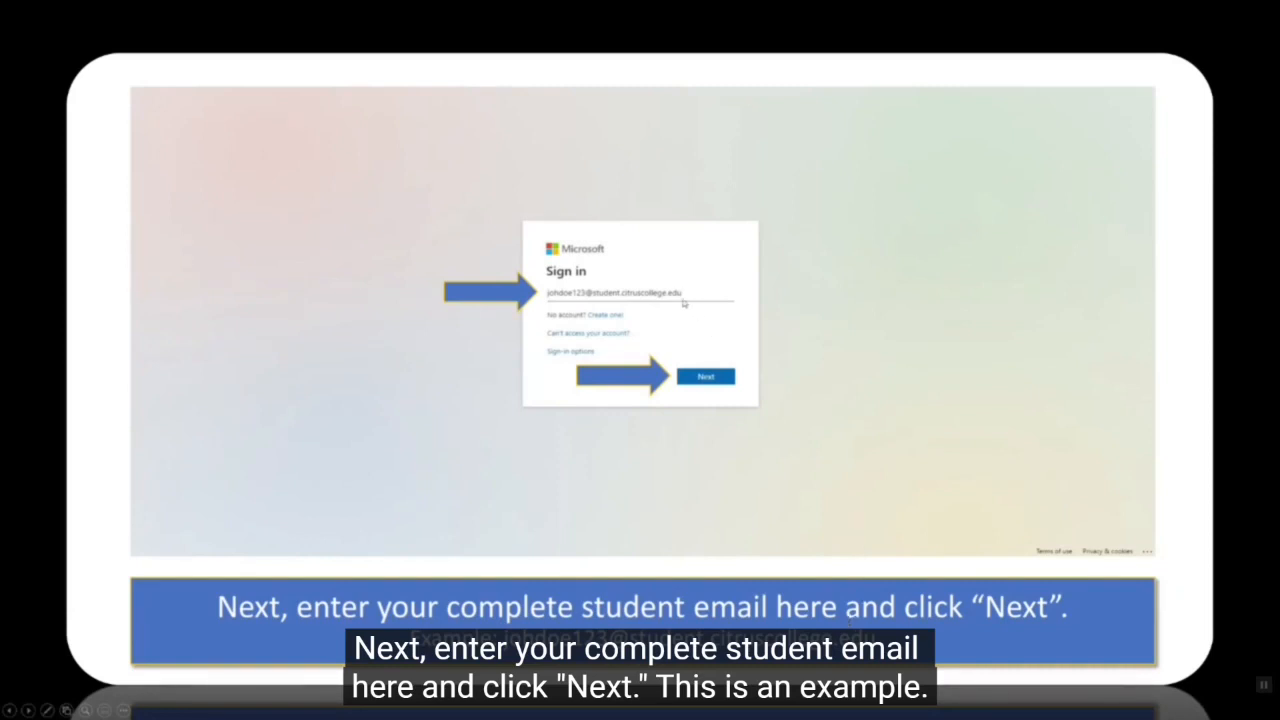
{"action": "mouse_move", "coordinate": [810, 465]}
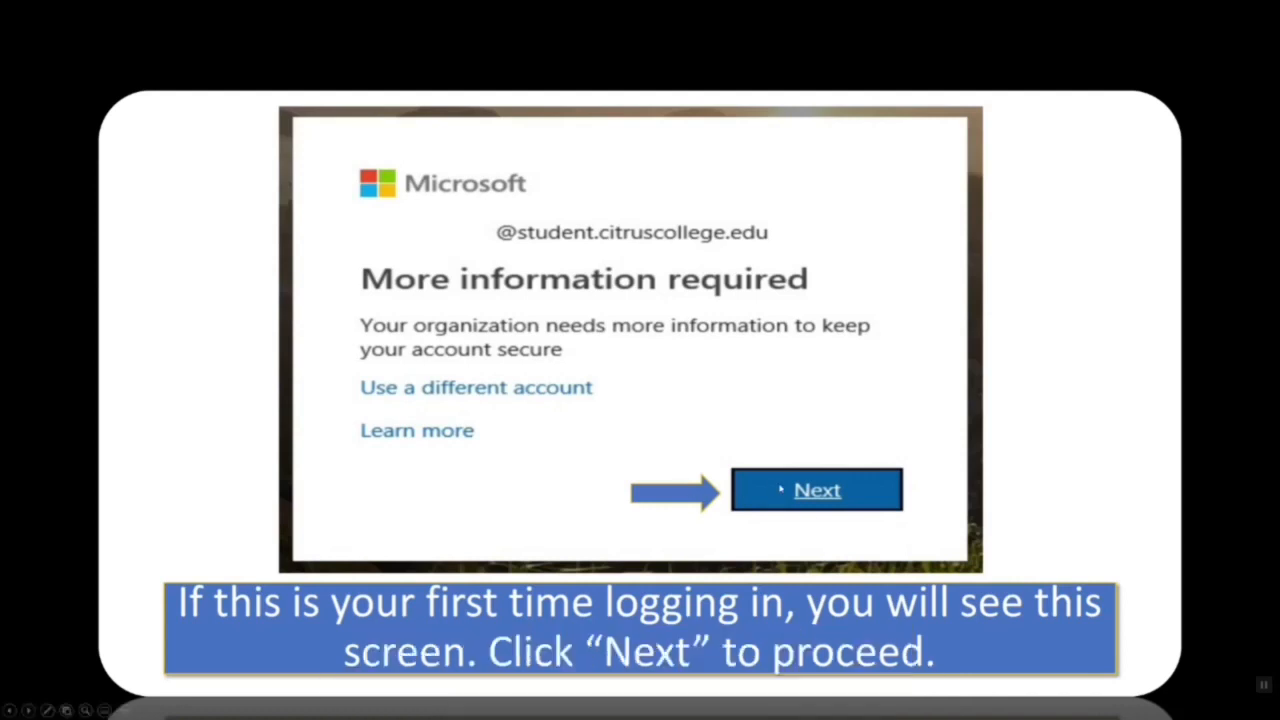
- Advance from 'More information required' to the phone, personal email and security questions slide
{"action": "left_click", "coordinate": [816, 489]}
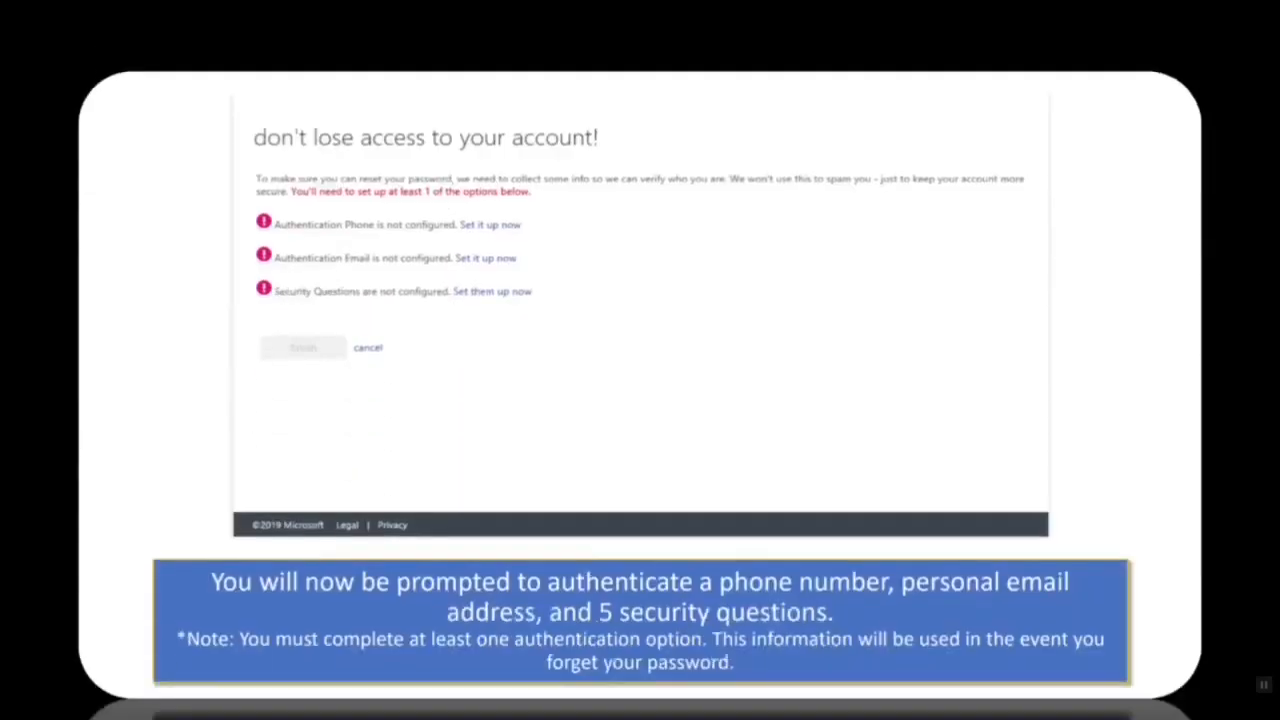